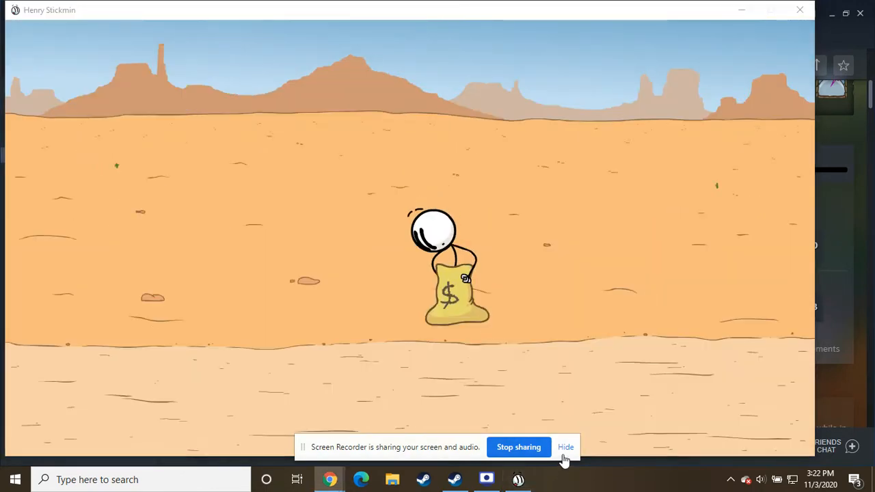
Advance past the desert money-bag scene to the Escaping the Prison title card.
left_click(566, 448)
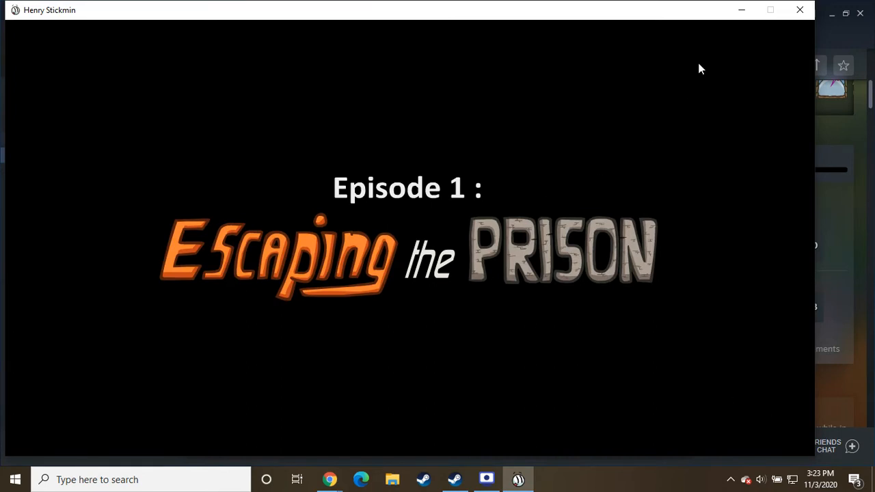
mouse_move(737, 63)
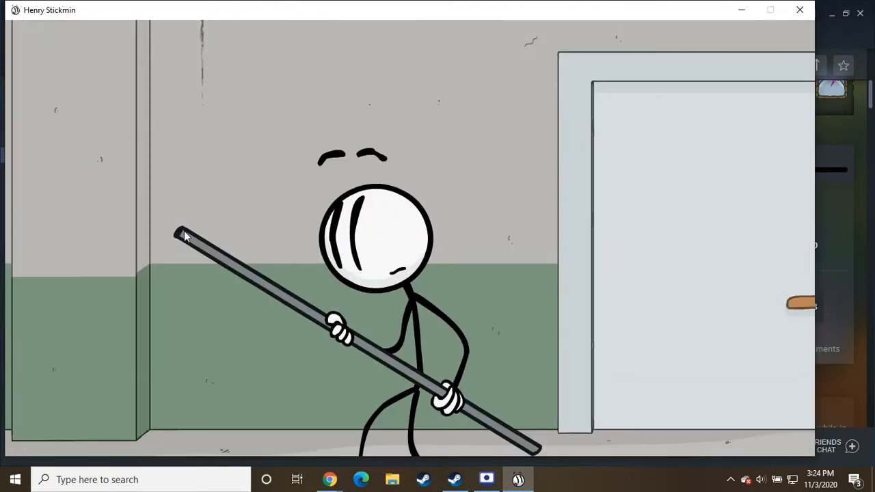
mouse_move(603, 280)
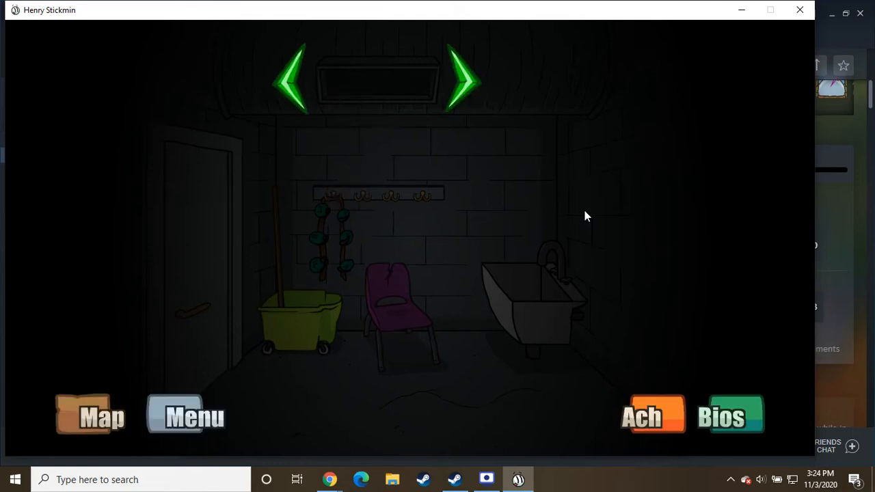
mouse_move(462, 78)
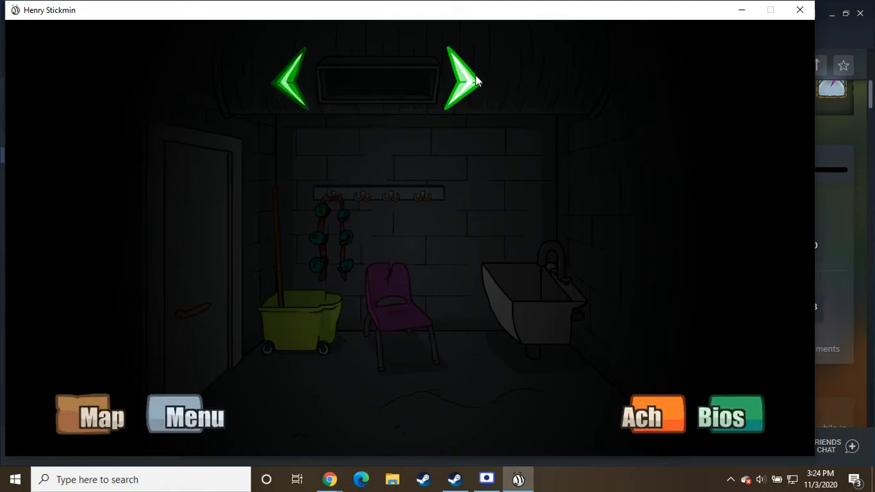
Reach the rooftop and escape using the plungers, completing Endings 3/3.
left_click(460, 80)
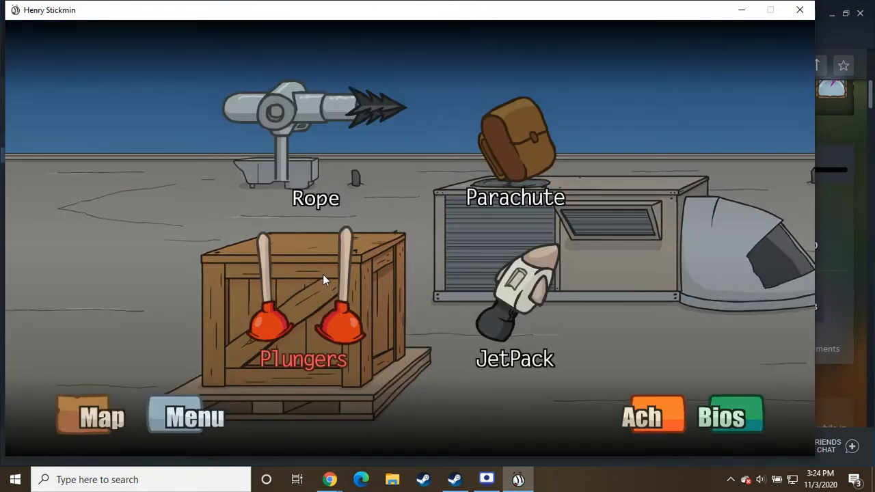
left_click(302, 308)
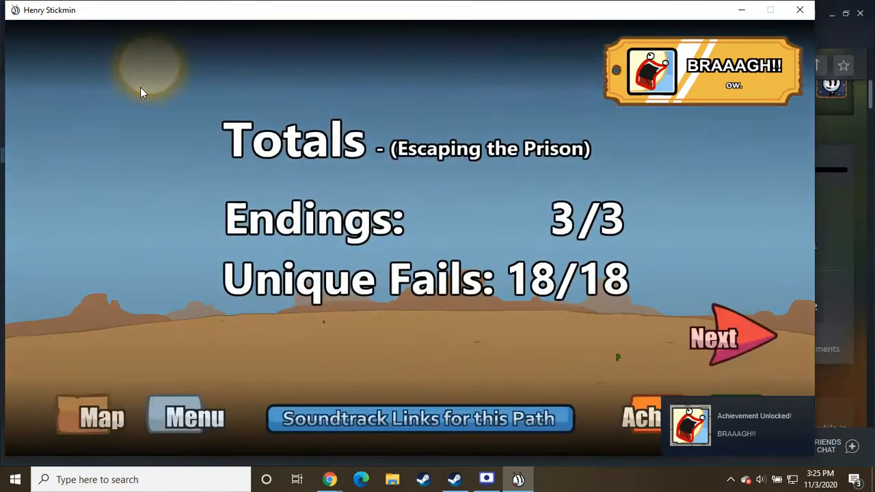
mouse_move(746, 347)
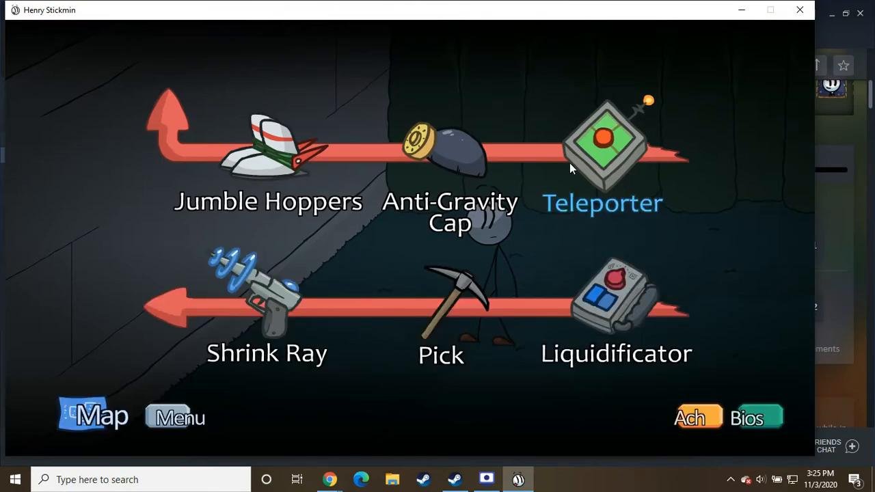
Use the teleporter, then smash the diamond case with the hammer.
left_click(603, 143)
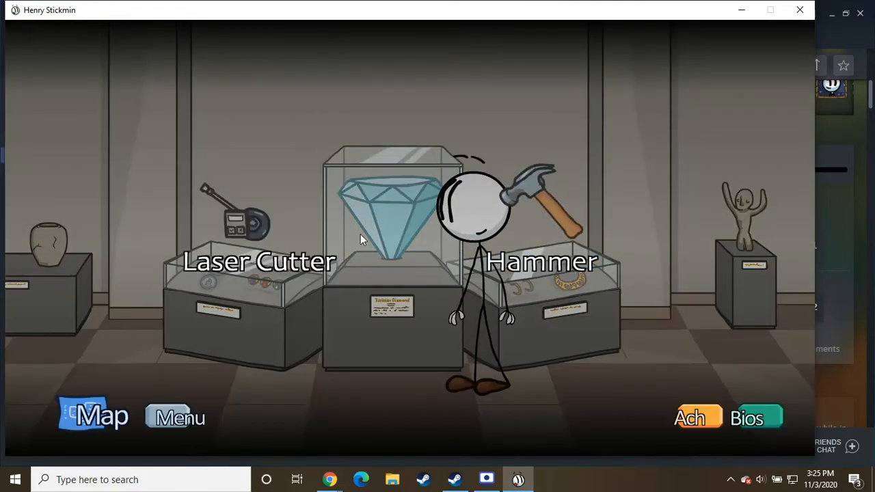
mouse_move(563, 208)
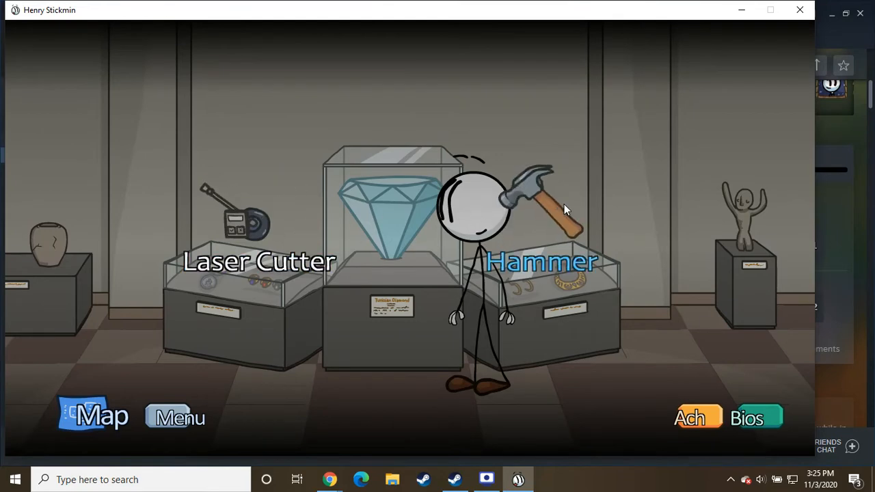
left_click(541, 262)
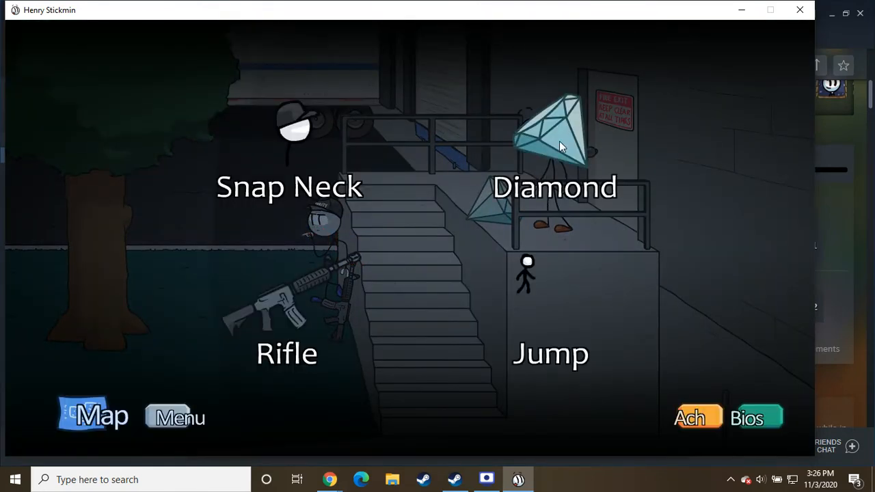
Grab the diamond, finishing Stealing the Diamond with Endings 3/3.
left_click(553, 136)
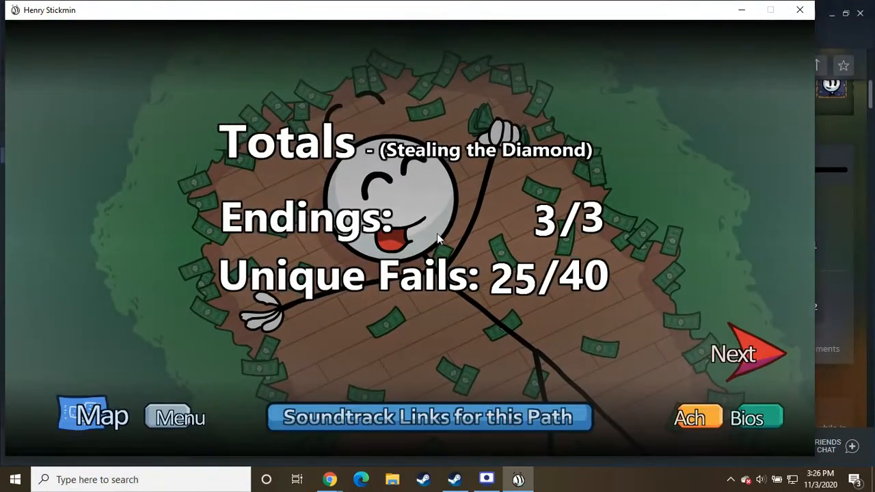
mouse_move(821, 377)
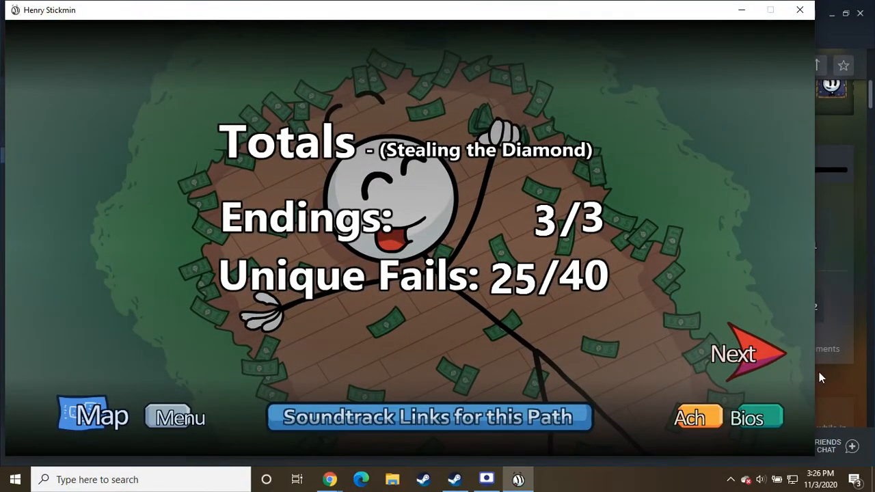
Continue from the diamond totals to the Infiltrating the Airship title card.
left_click(745, 353)
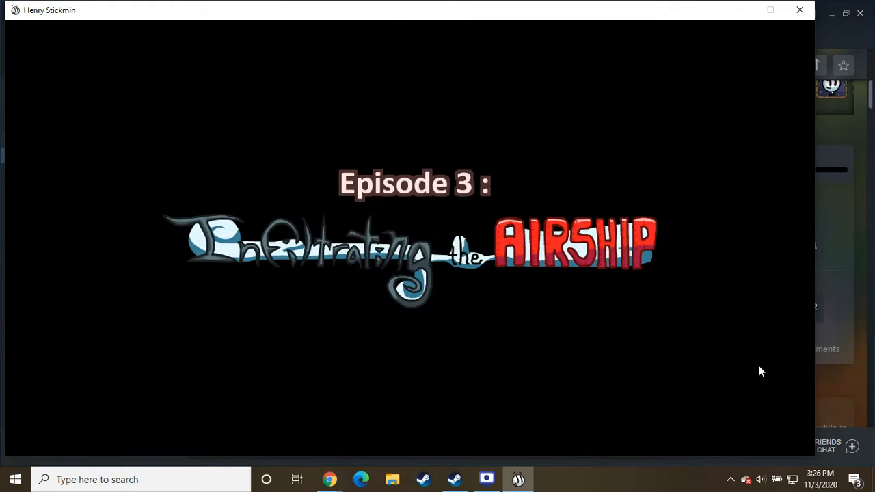
mouse_move(755, 82)
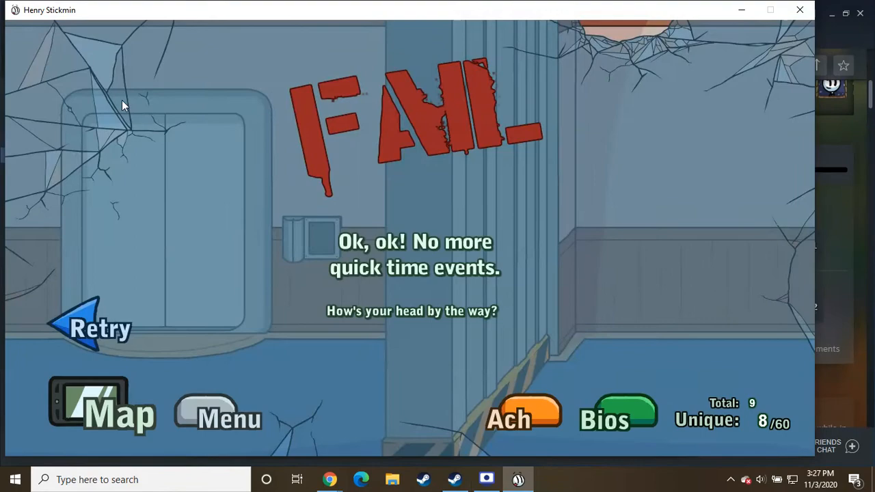
mouse_move(96, 335)
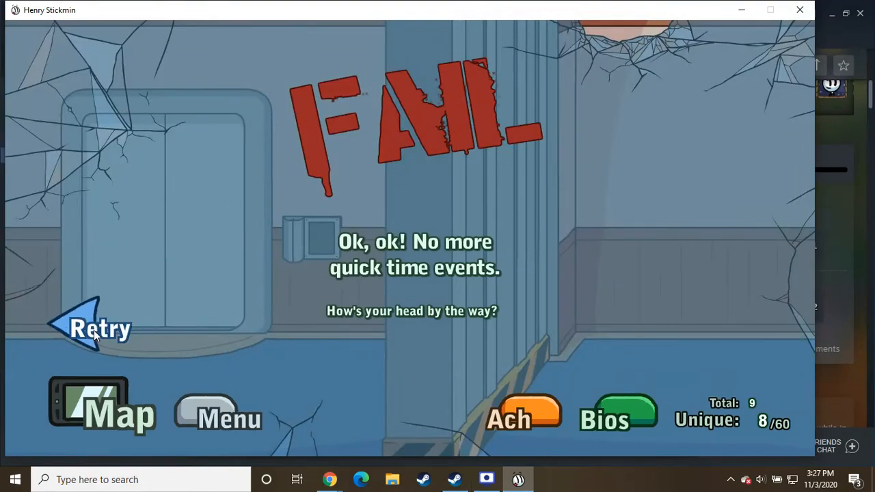
Retry the failed airship scene, reaching the Metal Fist / Beans / Warp choice.
left_click(96, 328)
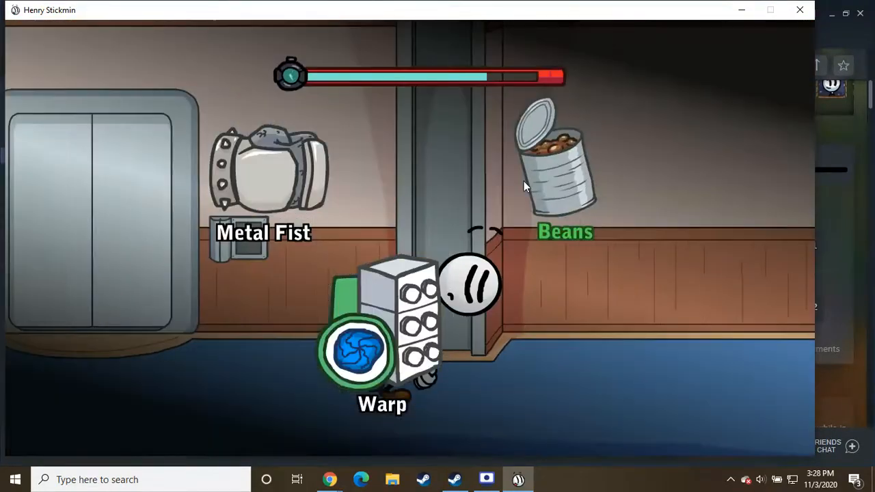
Choose Warp against the Right Hand Man, starting the RPG-style battle.
left_click(356, 349)
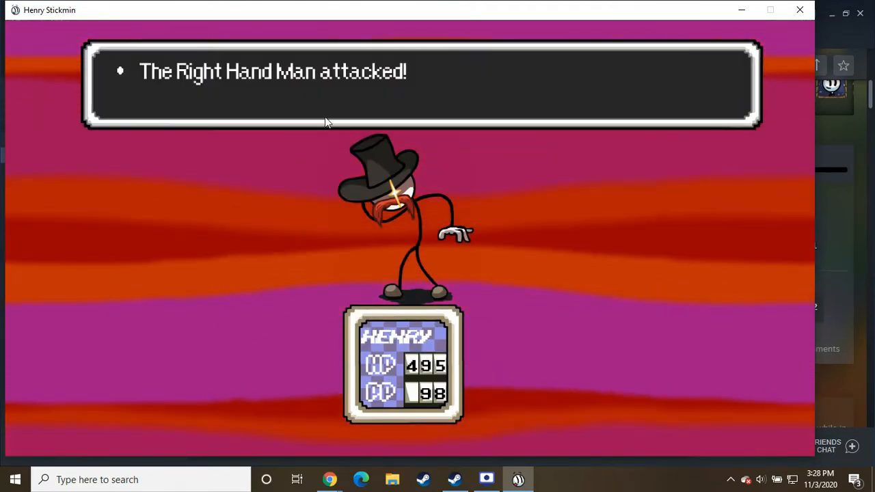
mouse_move(301, 74)
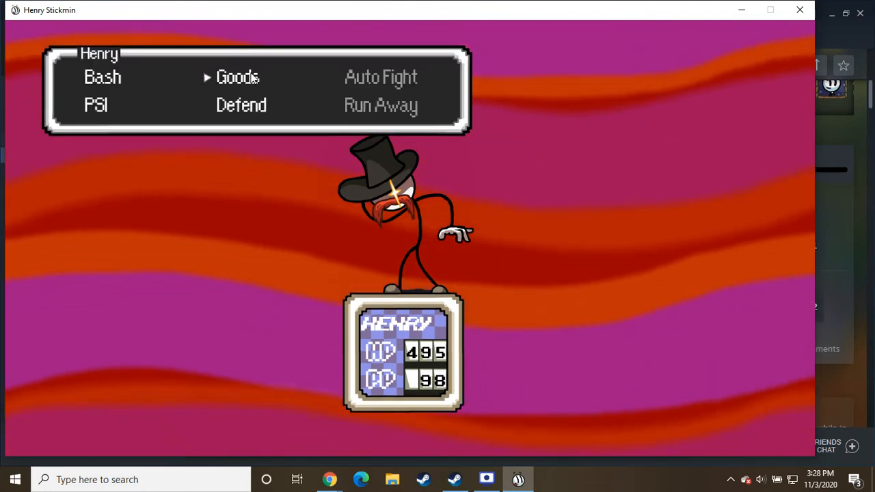
Choose Goods on Henry's turn in the battle against the Right Hand Man.
left_click(238, 77)
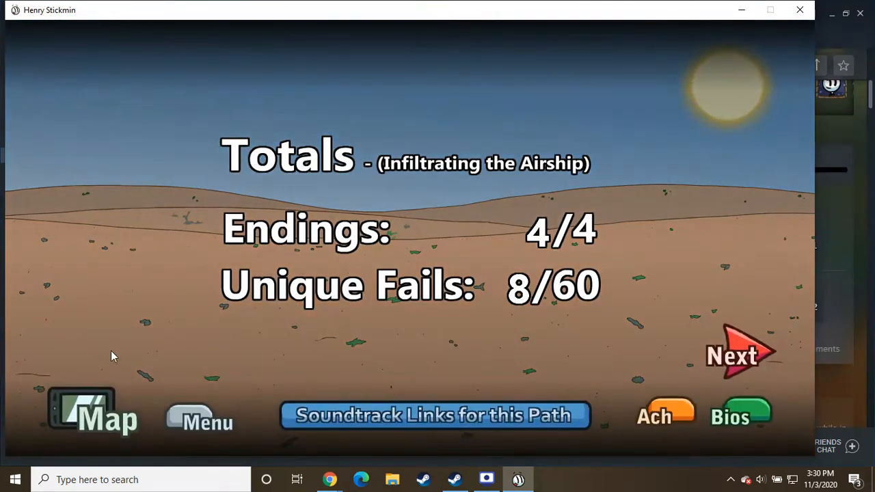
left_click(91, 413)
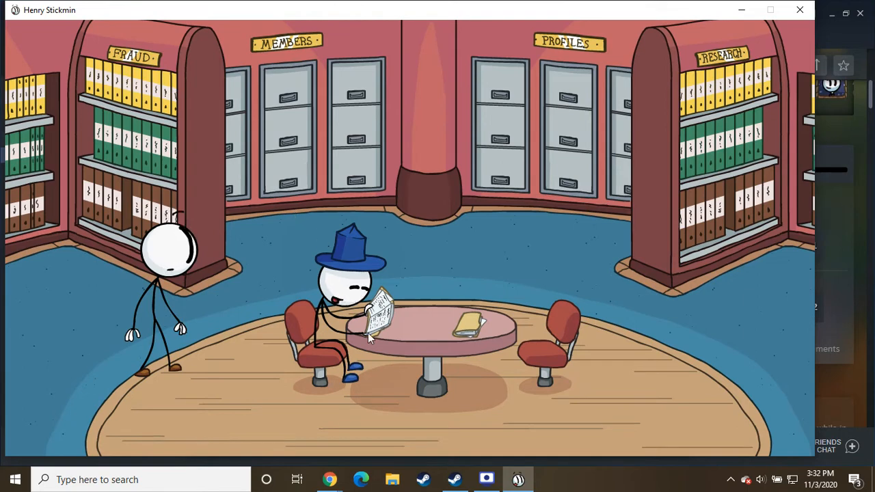
mouse_move(438, 203)
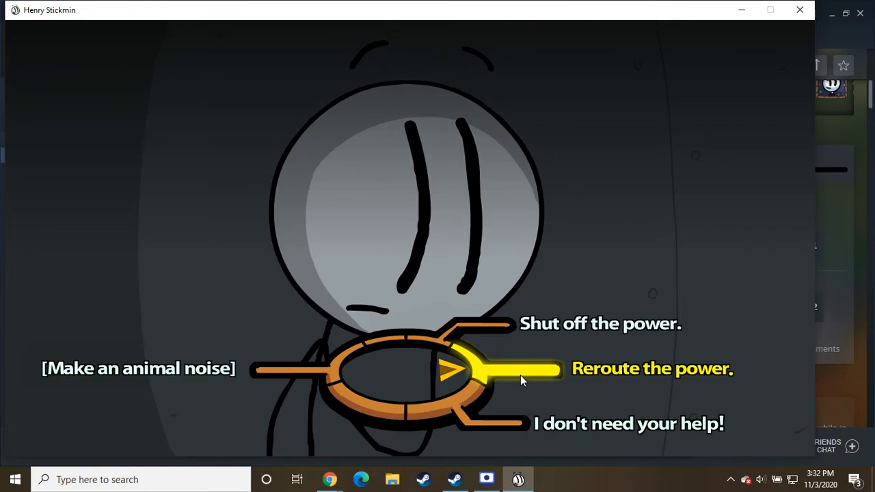
Answer the dialogue wheel with 'Reroute the power.' and follow that path.
left_click(650, 368)
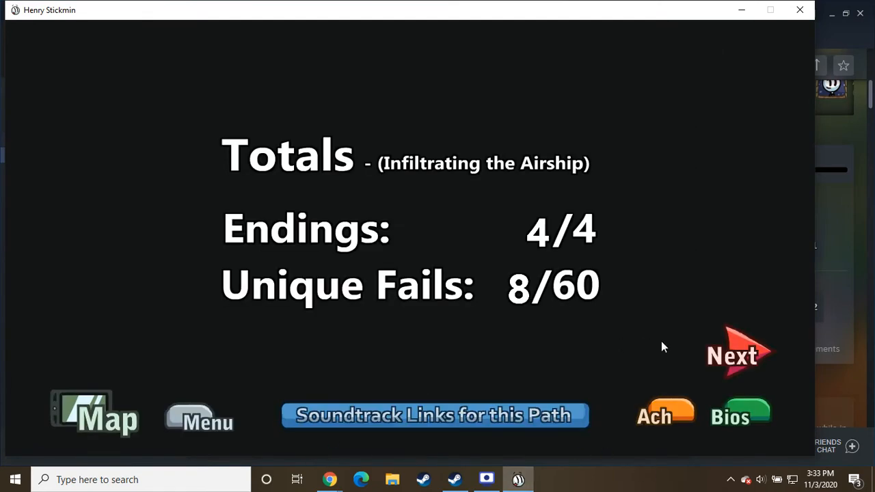
Continue past the airship totals (Endings 4/4, Fails 8/60) into the dim-room cutscene.
left_click(737, 353)
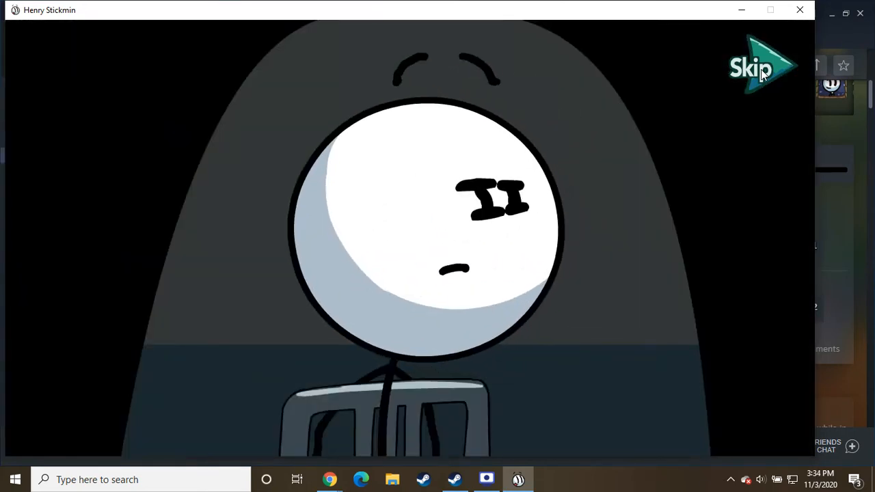
Skip the cutscene and climb up the ladder out of the hatch.
left_click(757, 66)
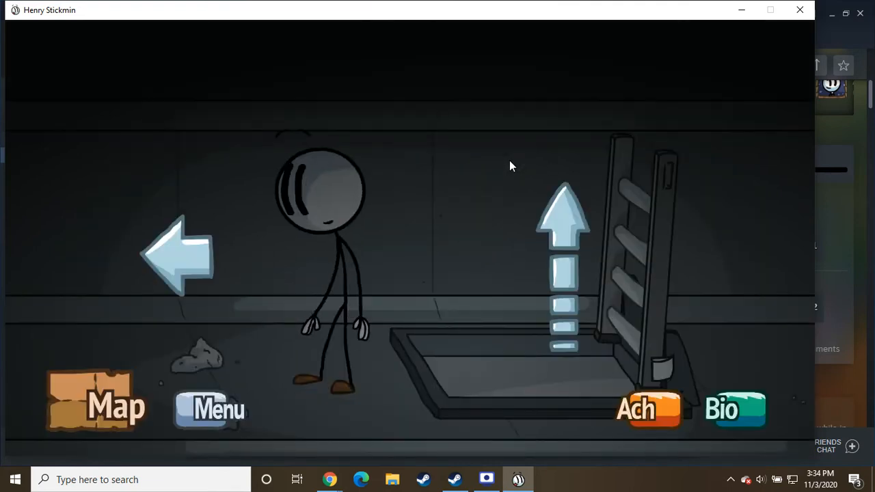
mouse_move(563, 220)
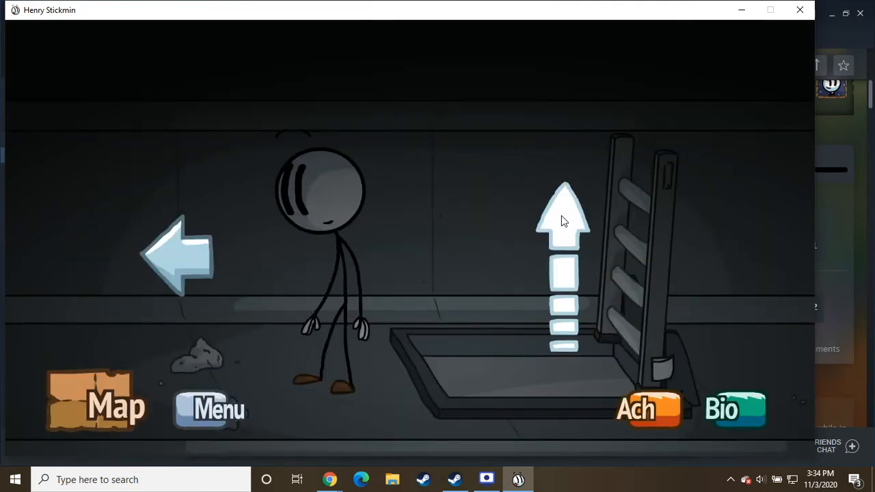
left_click(564, 219)
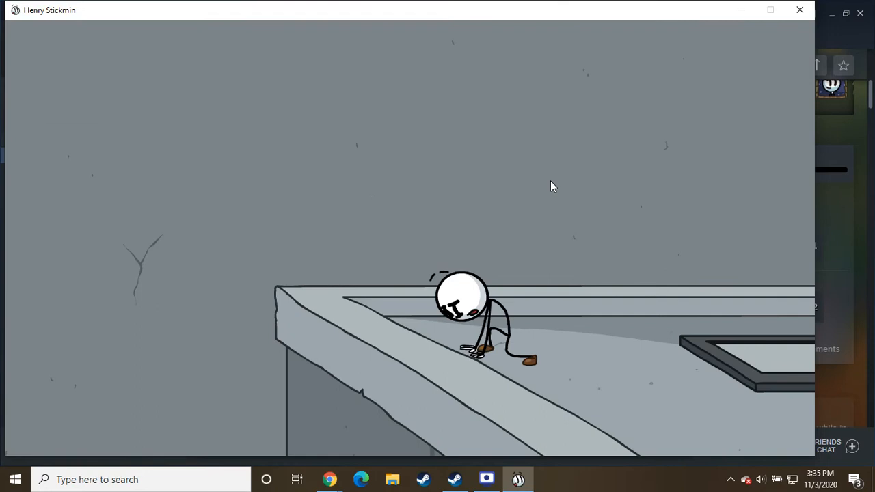
mouse_move(515, 243)
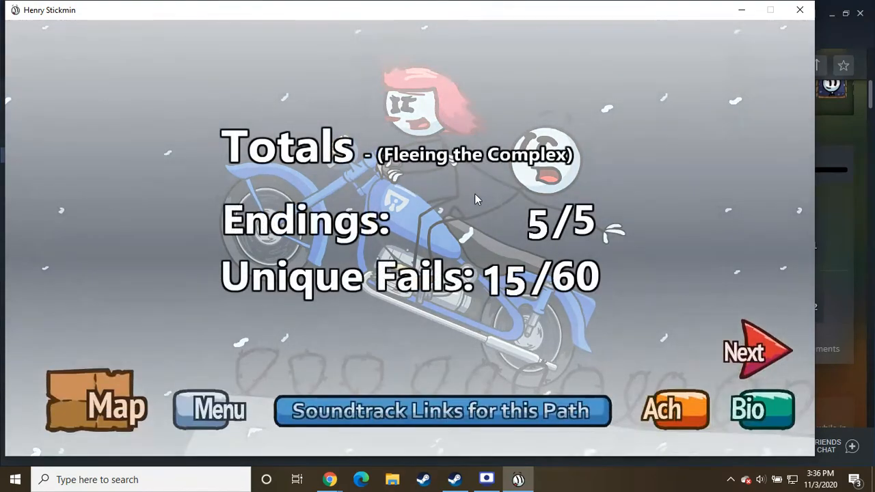
Move from the totals to the route map and replay from the Transfer Cell start node.
left_click(96, 399)
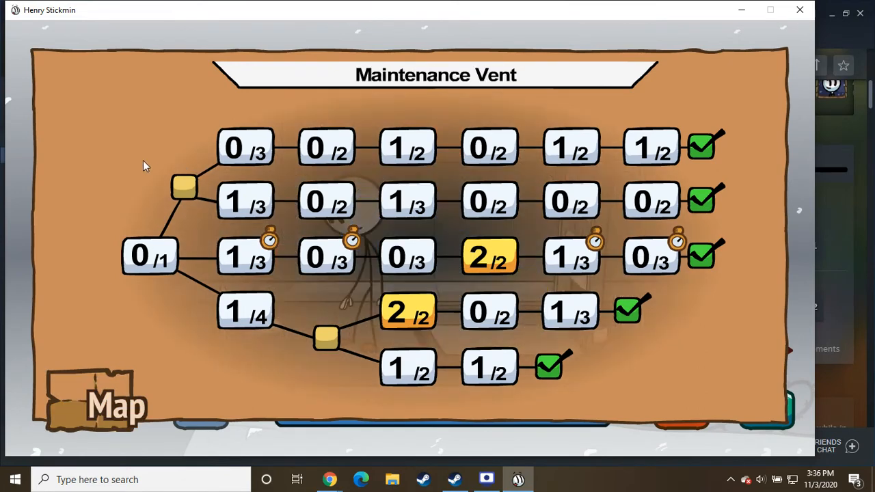
left_click(150, 256)
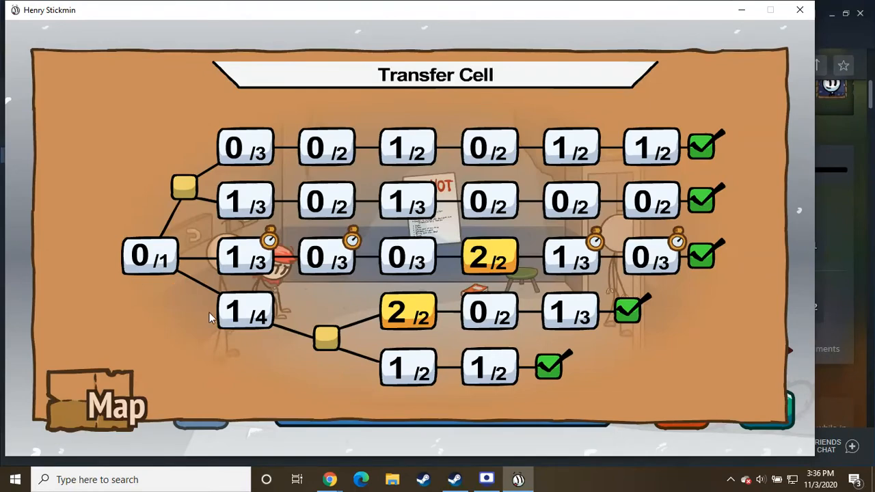
mouse_move(137, 274)
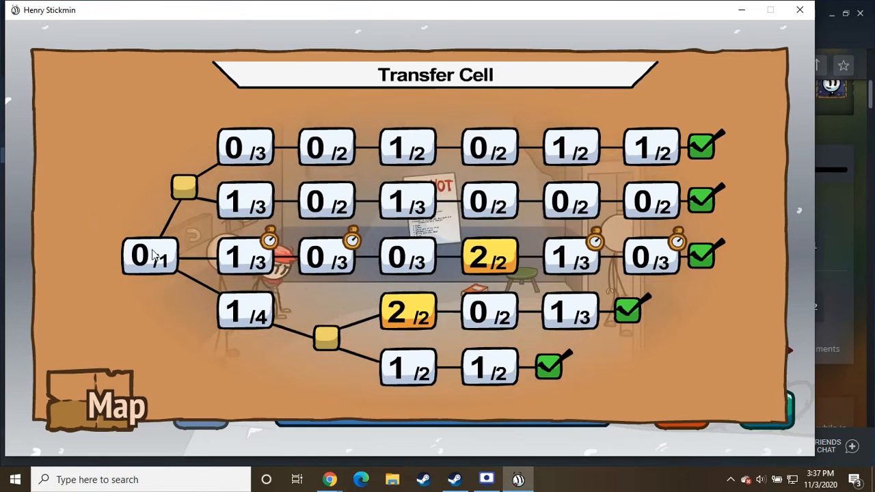
mouse_move(149, 265)
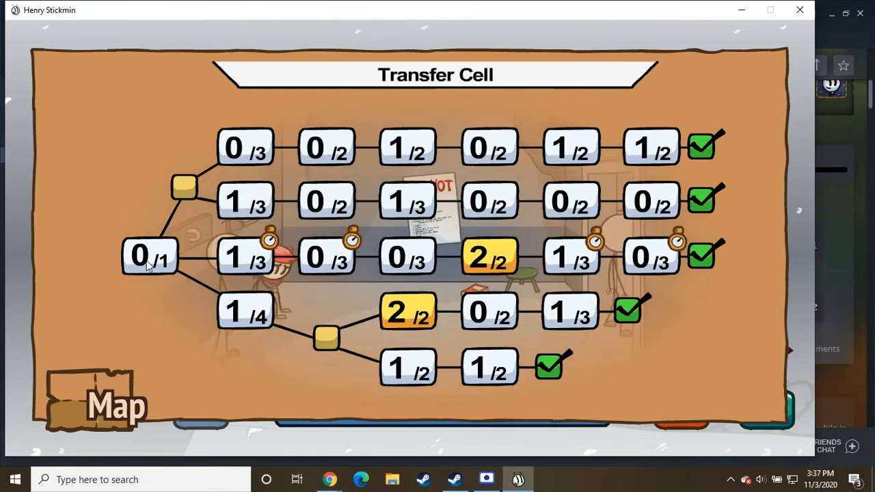
left_click(149, 257)
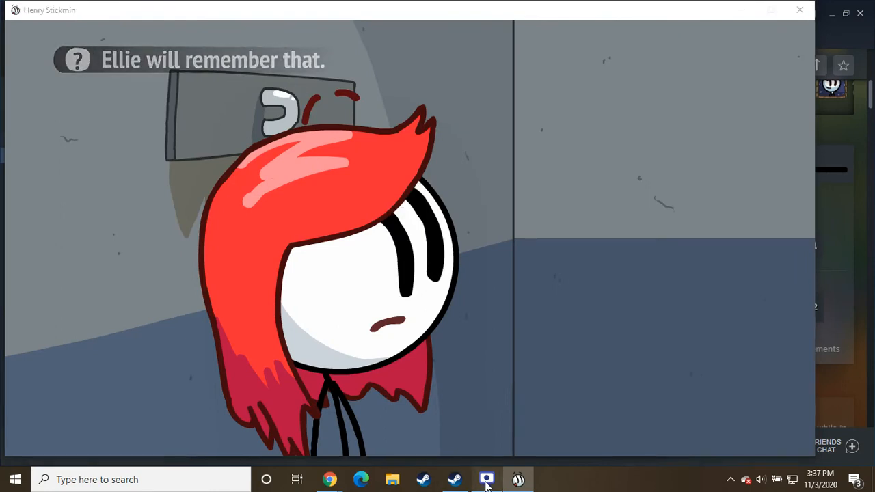
Bring up the screen recorder window from the taskbar over the game scene.
left_click(487, 479)
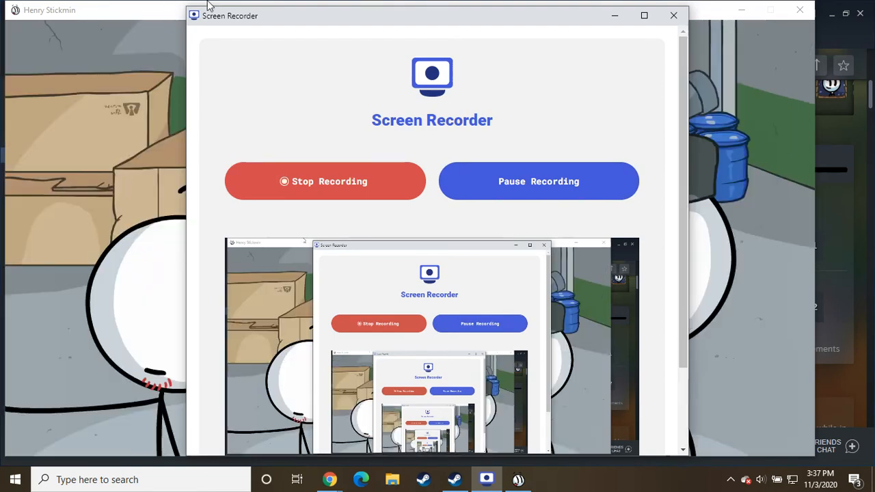
mouse_move(614, 16)
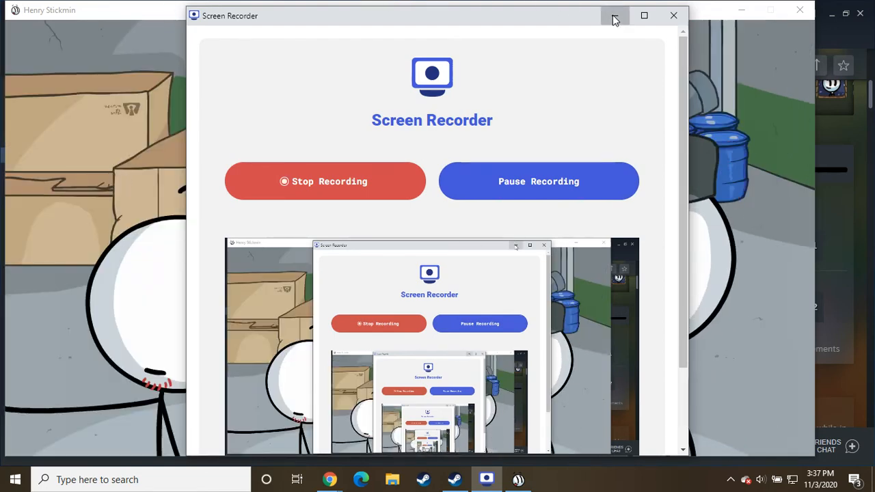
Hide the recorder, then choose the cell-block escape option and Helium to reach the Ghost Inmate rank.
left_click(613, 15)
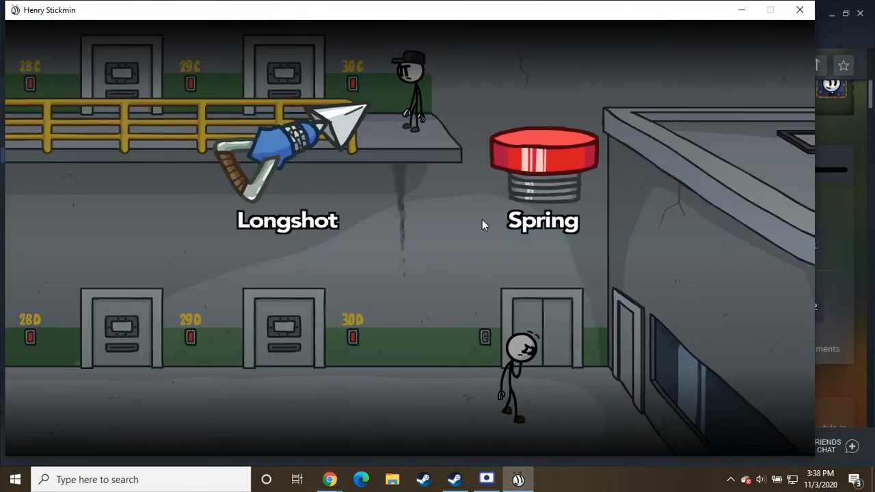
left_click(543, 157)
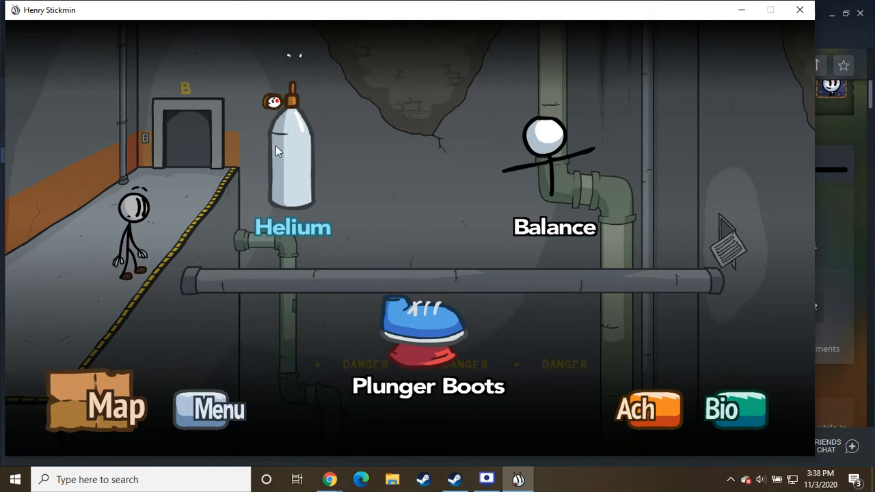
left_click(292, 151)
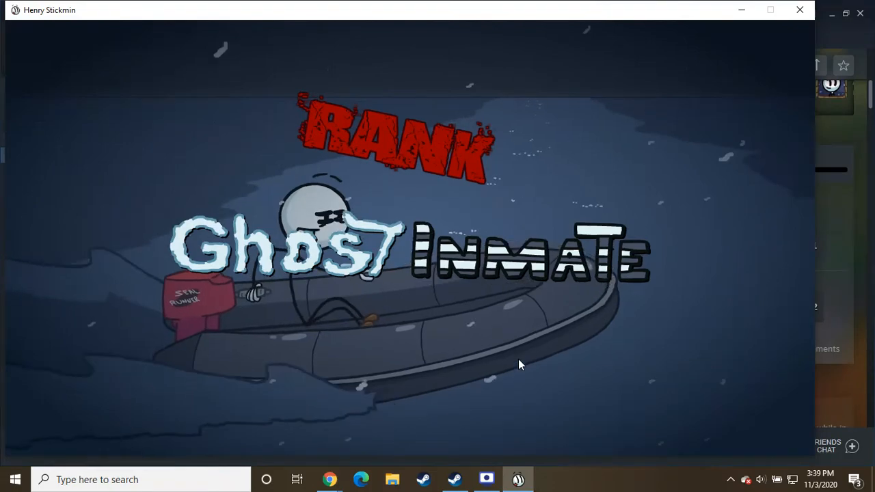
mouse_move(487, 479)
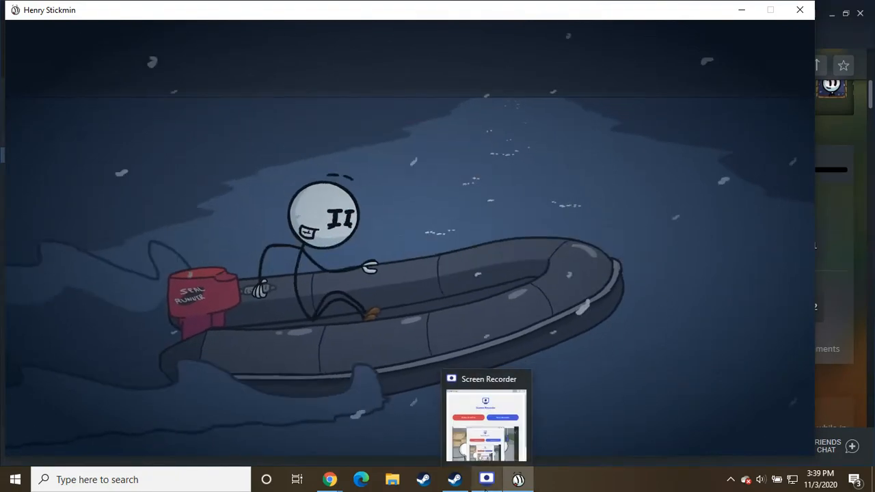
Advance past the Ghost Inmate rank screen toward the Fleeing the Complex totals.
left_click(486, 417)
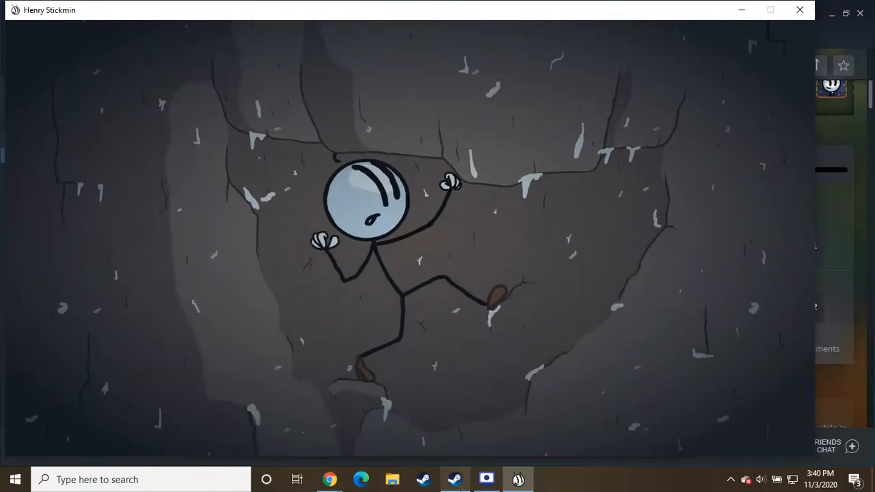
mouse_move(487, 478)
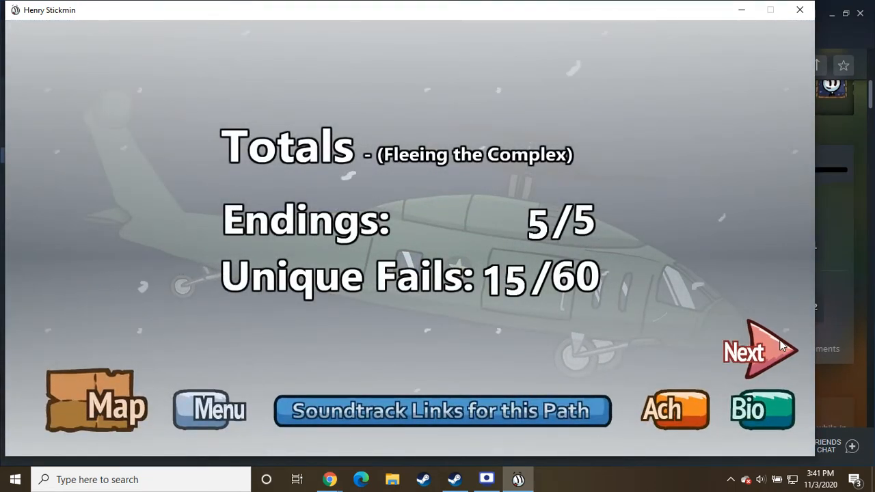
left_click(753, 349)
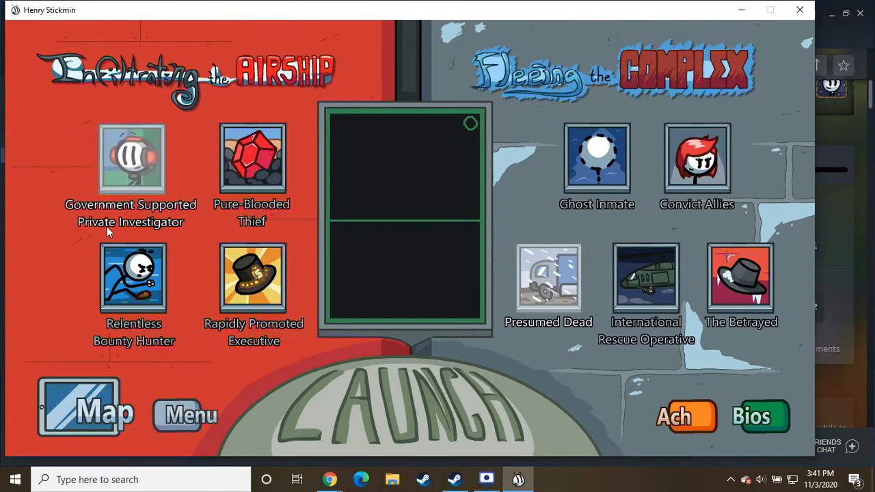
mouse_move(547, 287)
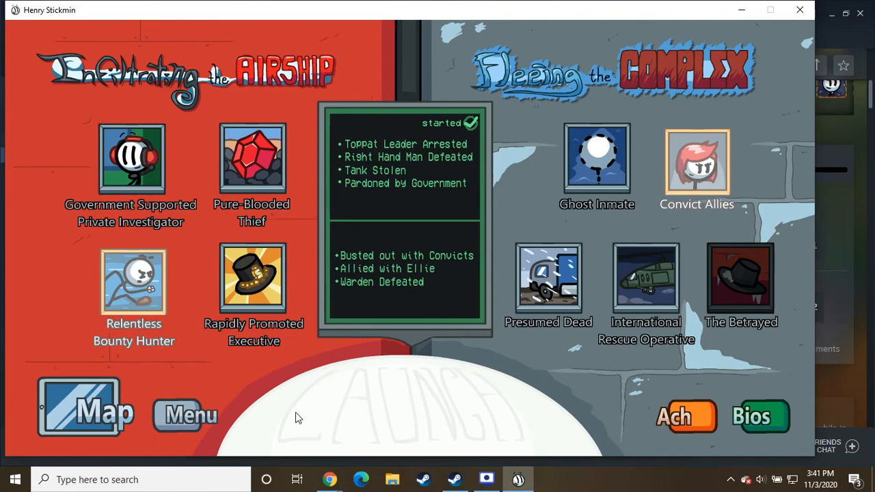
mouse_move(354, 427)
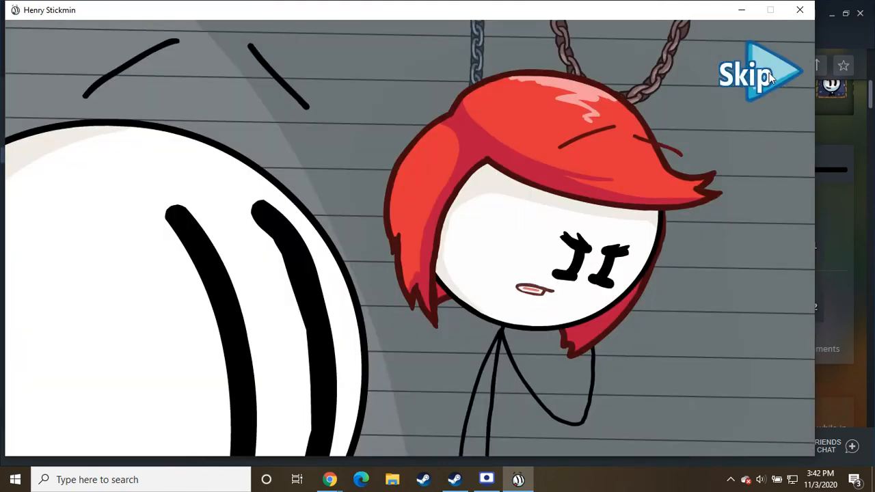
Skip the combined ending's opening cutscene to reach the Toppat leader scene.
left_click(753, 74)
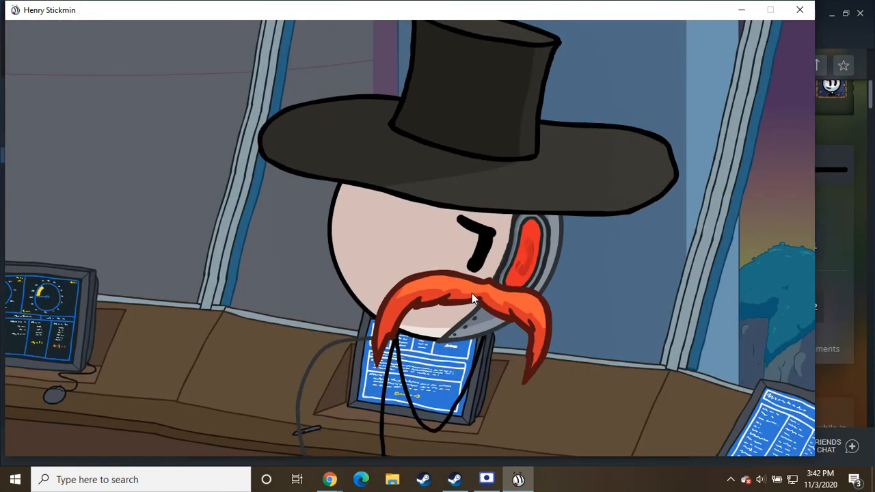
mouse_move(321, 309)
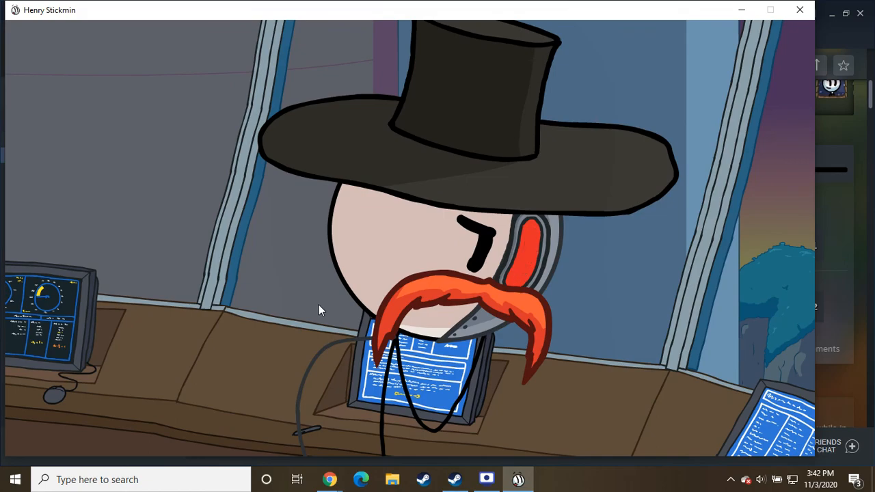